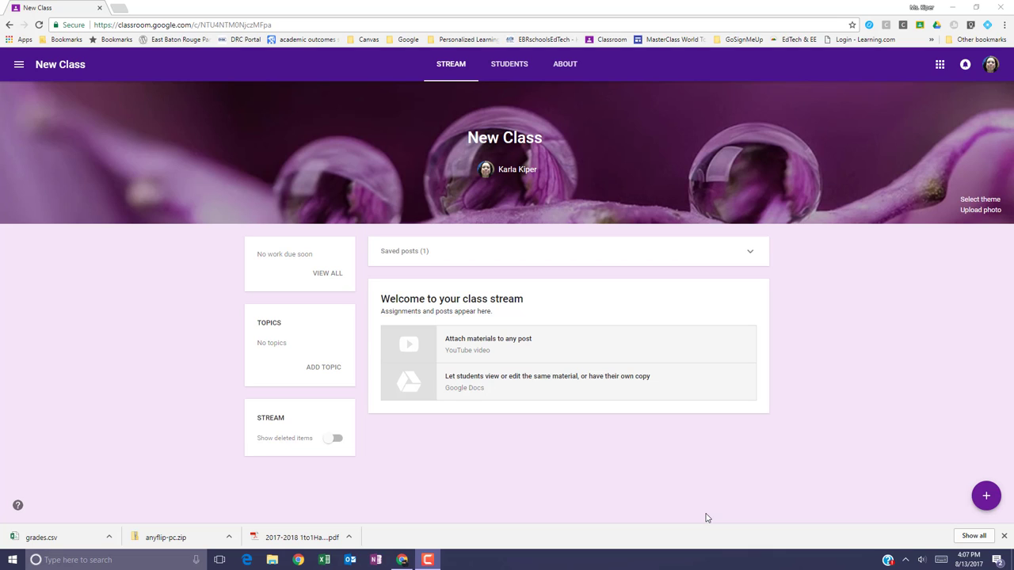
pyautogui.moveTo(594, 519)
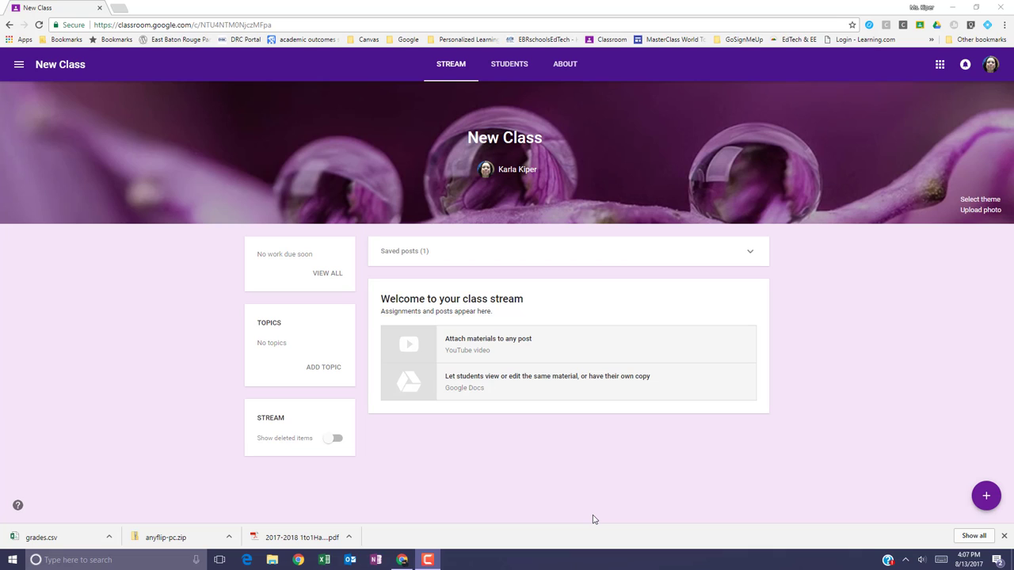
pyautogui.moveTo(811, 542)
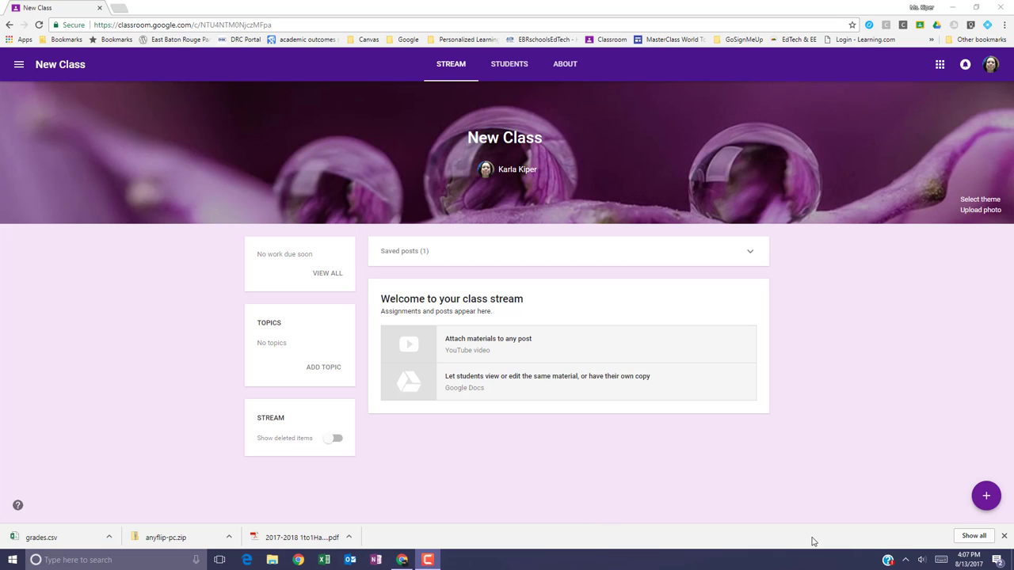
# Show the create-post choices from the + button on the Stream page.
pyautogui.click(985, 494)
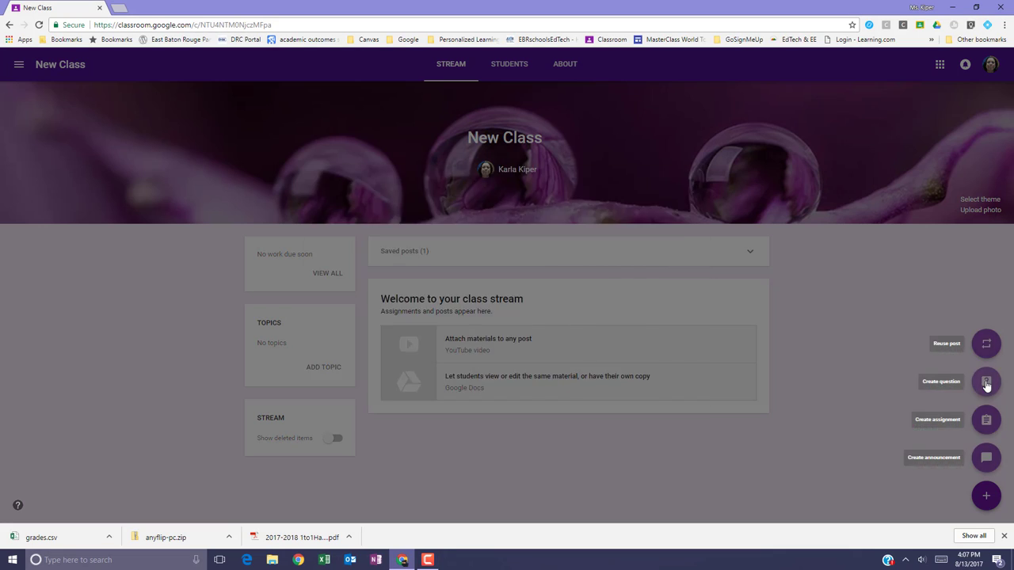
# Write the question 'What decisions did the main characters make that changed their lives?' and begin the 'Please respond' instructions.
pyautogui.click(986, 381)
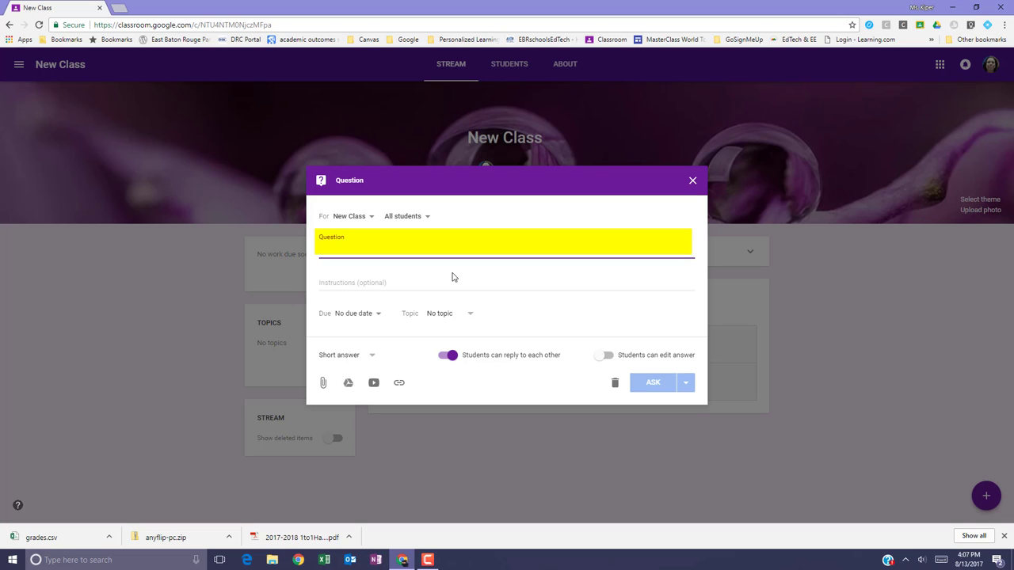
pyautogui.write('What')
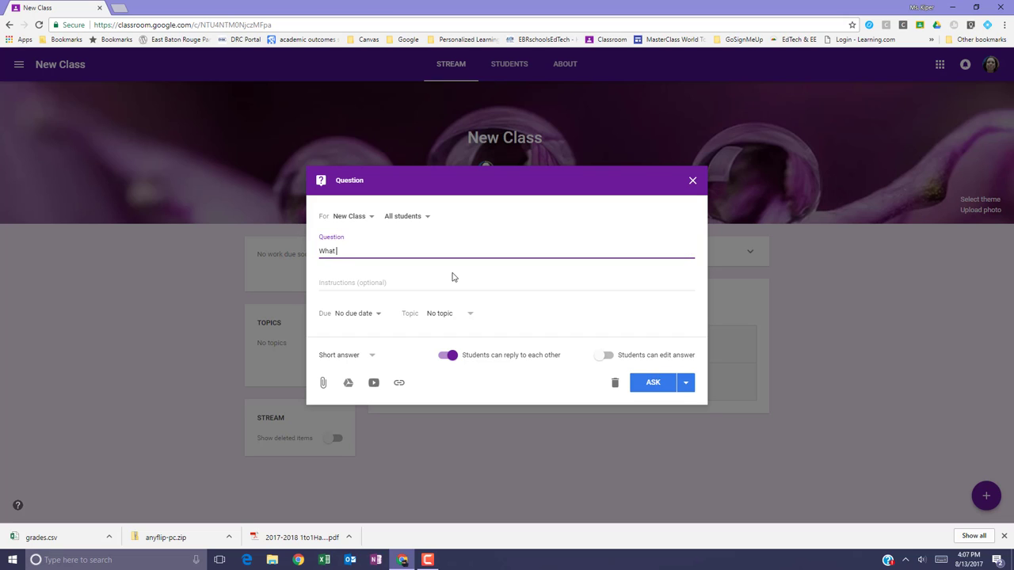
pyautogui.write('decision')
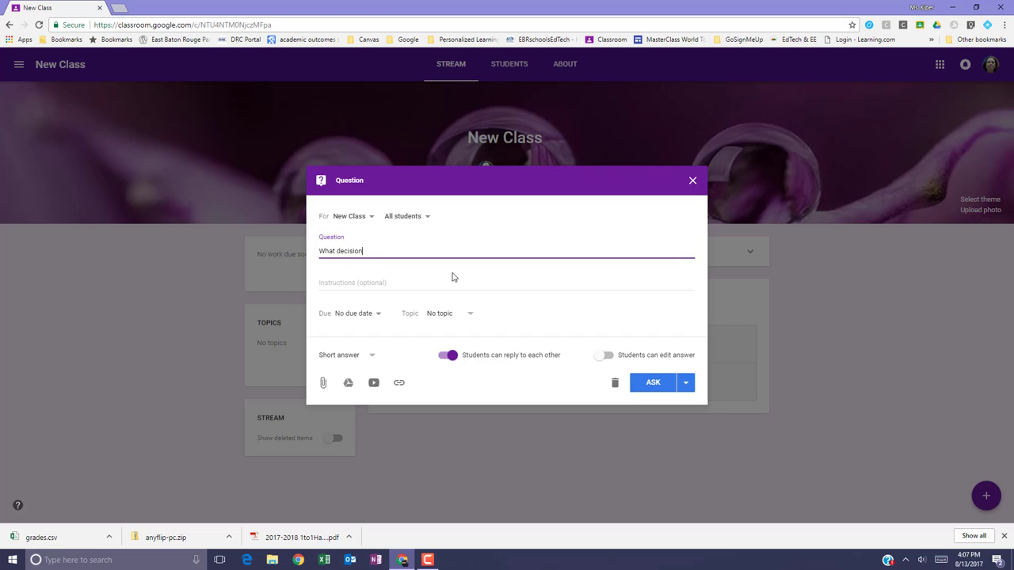
pyautogui.write('s did the')
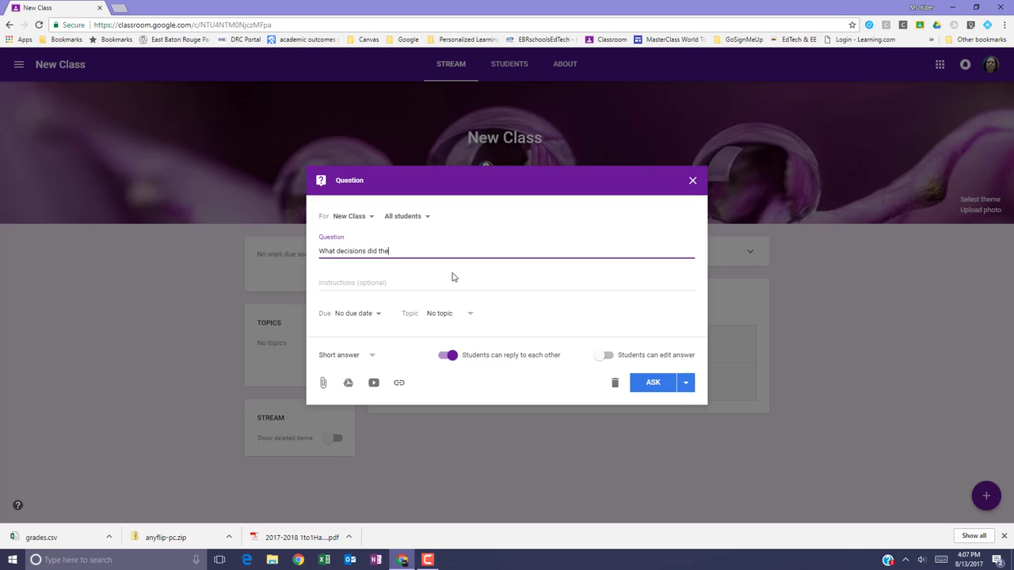
pyautogui.write('main characters make that changed their lives')
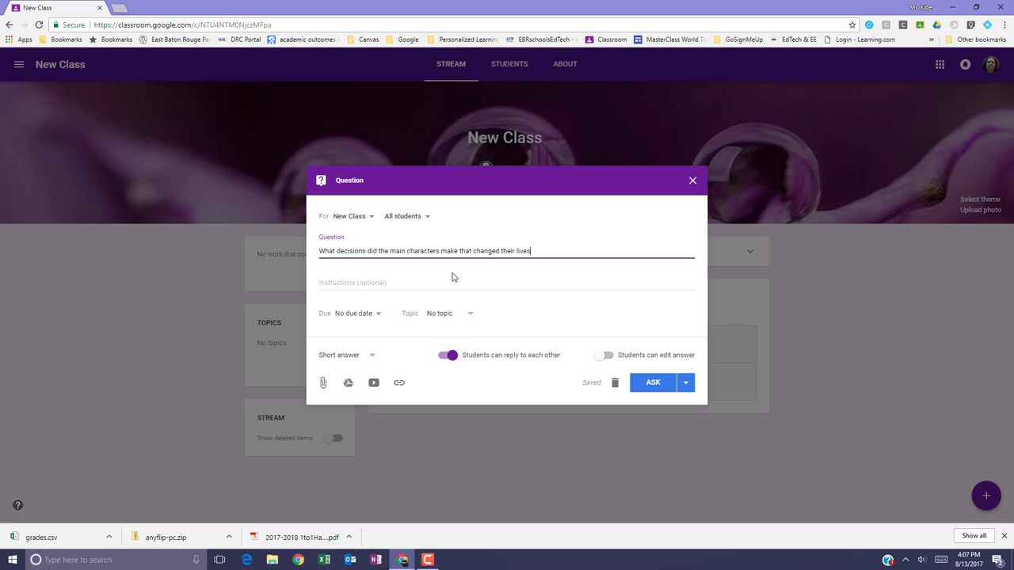
pyautogui.write('?')
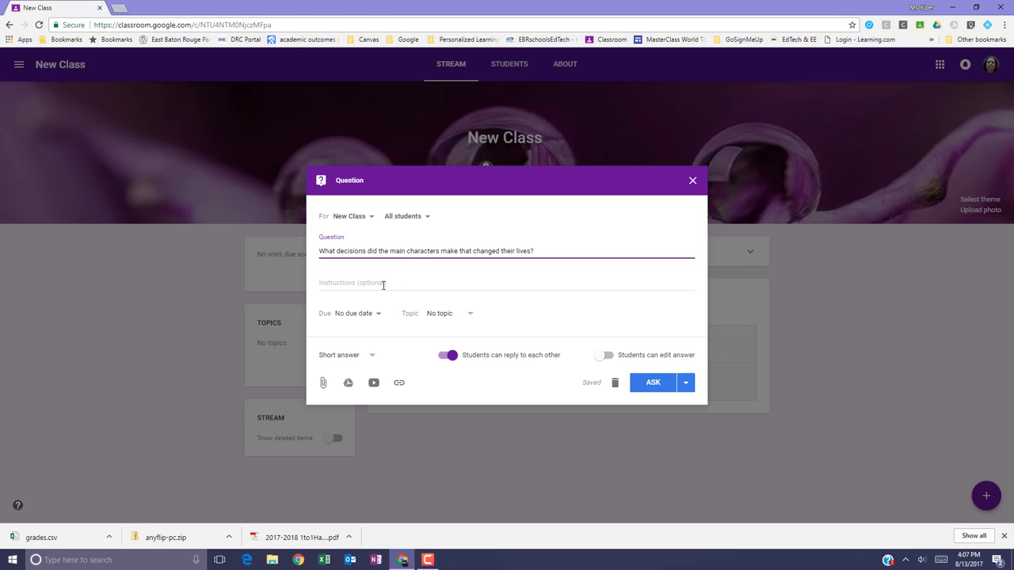
pyautogui.write('PLease respond to this question.')
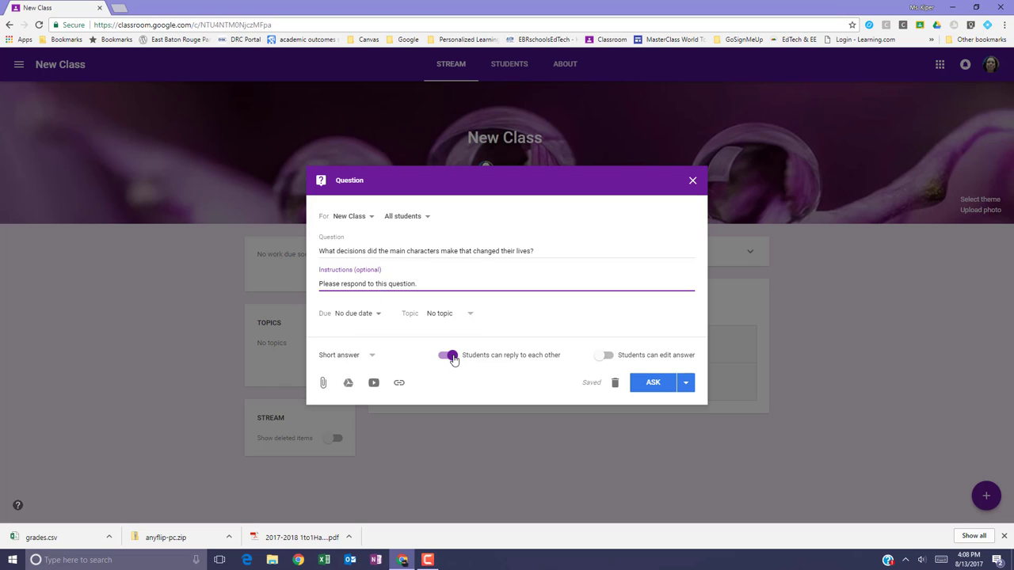
# Turn off student replies, leave answer editing off, and check the class in the For field.
pyautogui.click(450, 355)
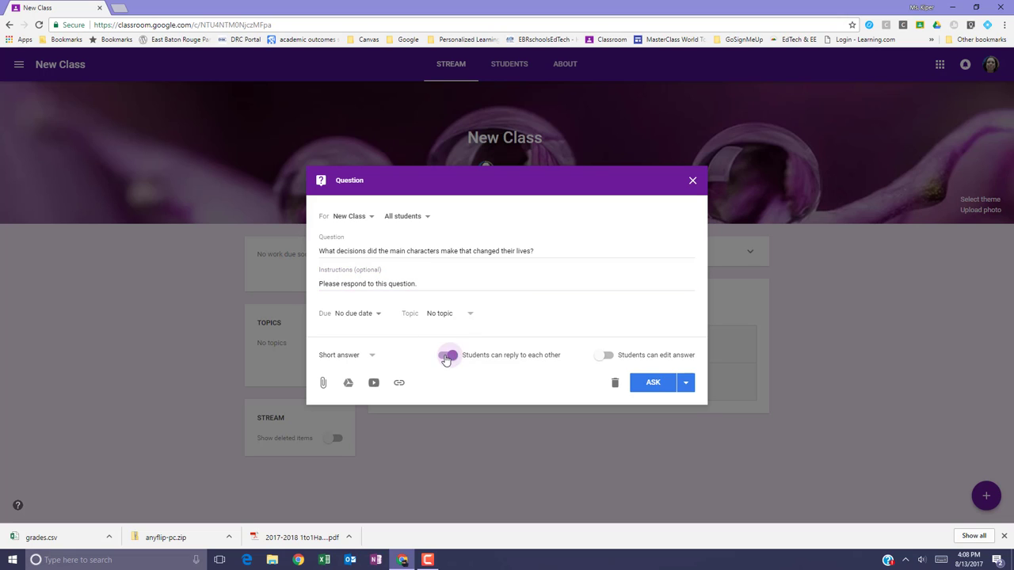
pyautogui.click(450, 355)
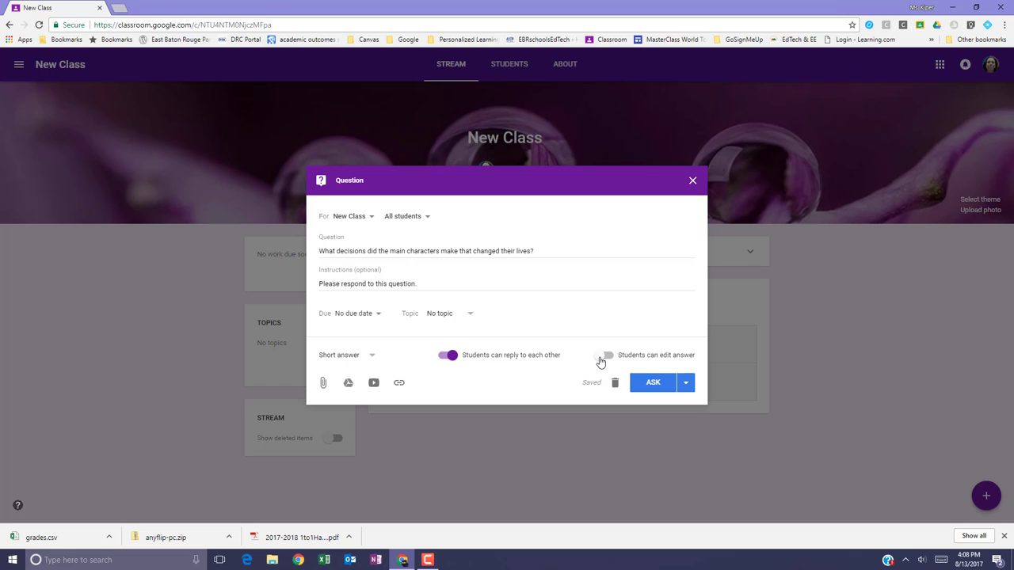
pyautogui.click(605, 354)
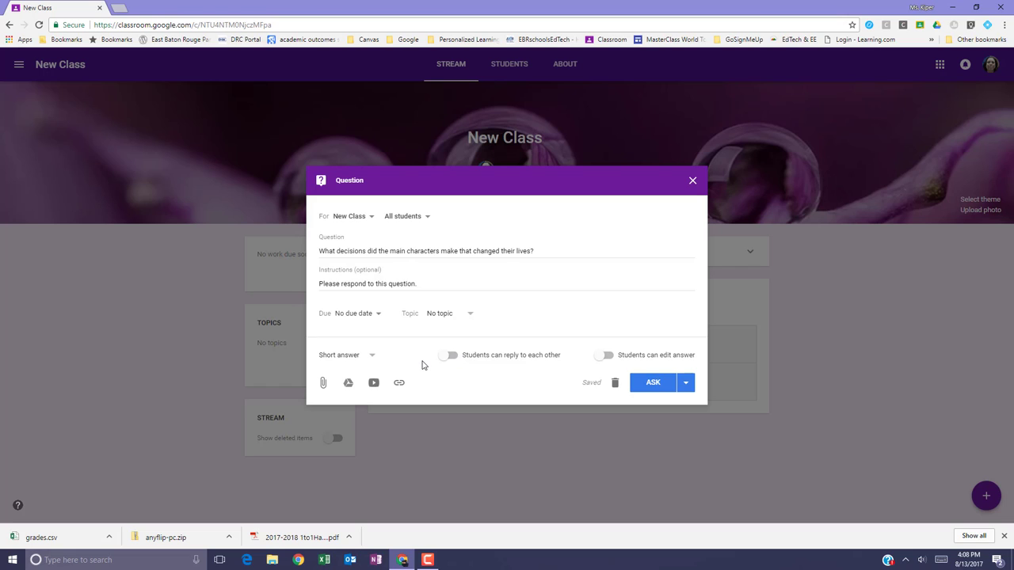
pyautogui.moveTo(418, 362)
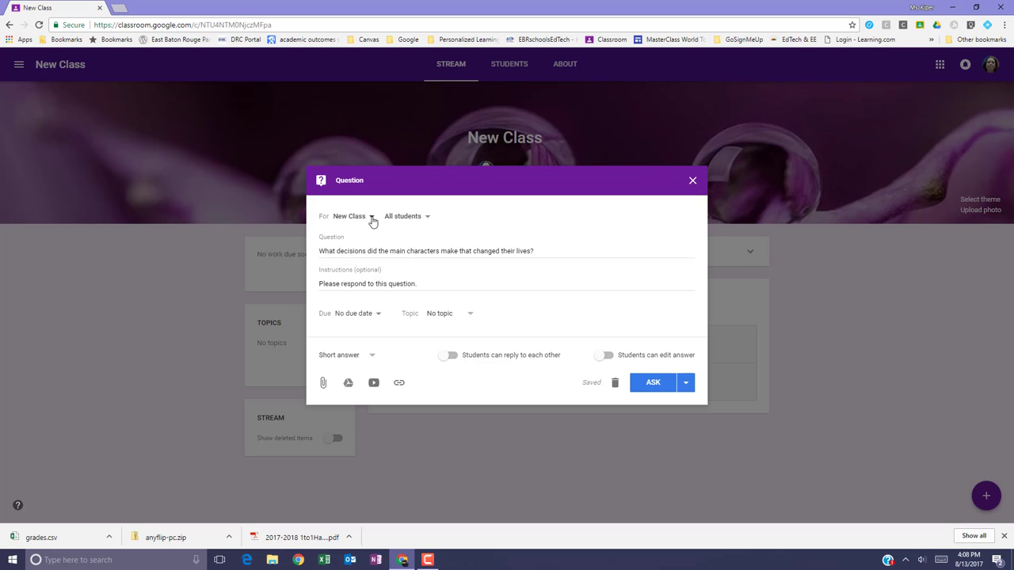
pyautogui.moveTo(374, 221)
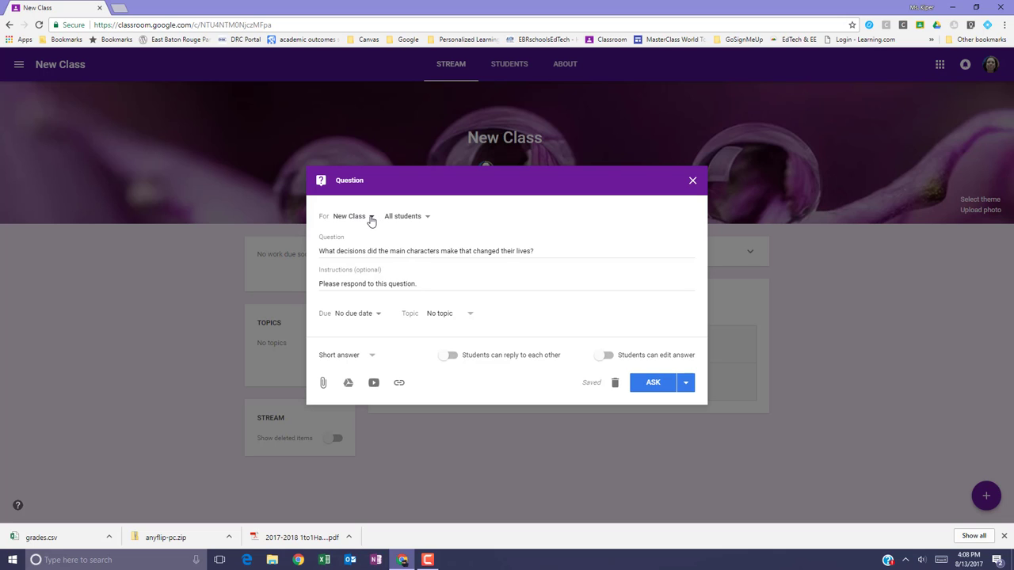
pyautogui.click(348, 215)
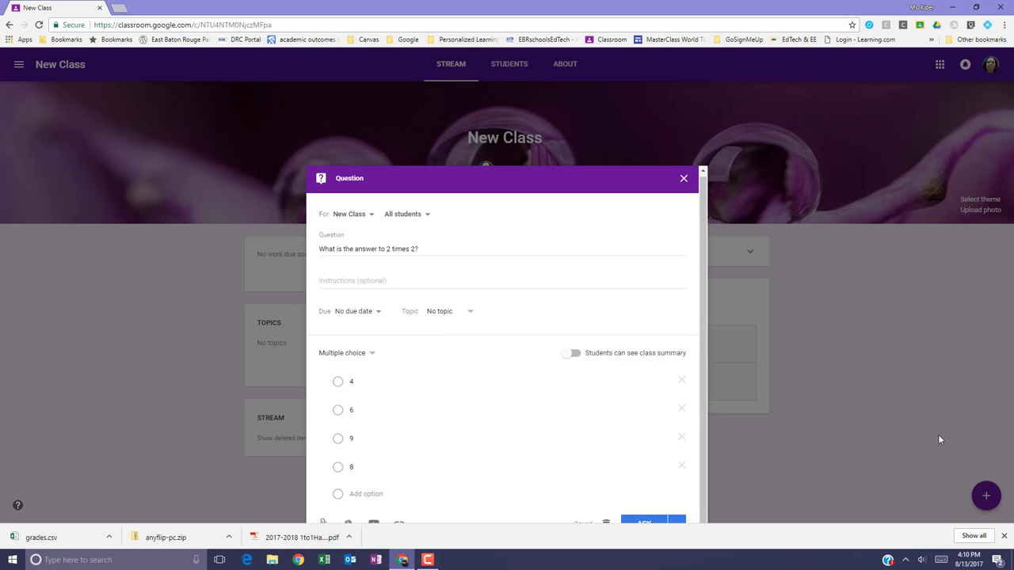
pyautogui.moveTo(764, 461)
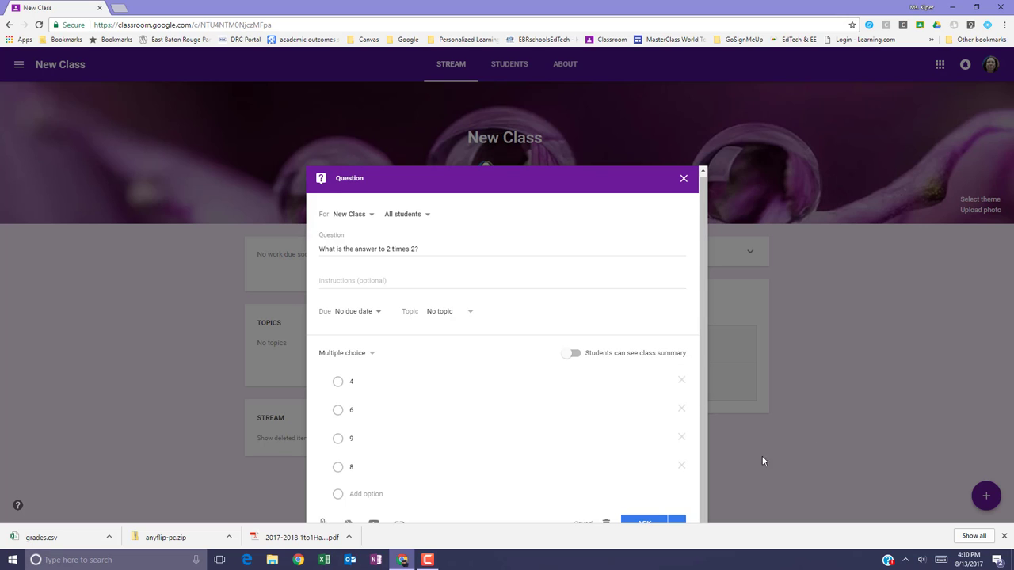
pyautogui.moveTo(361, 499)
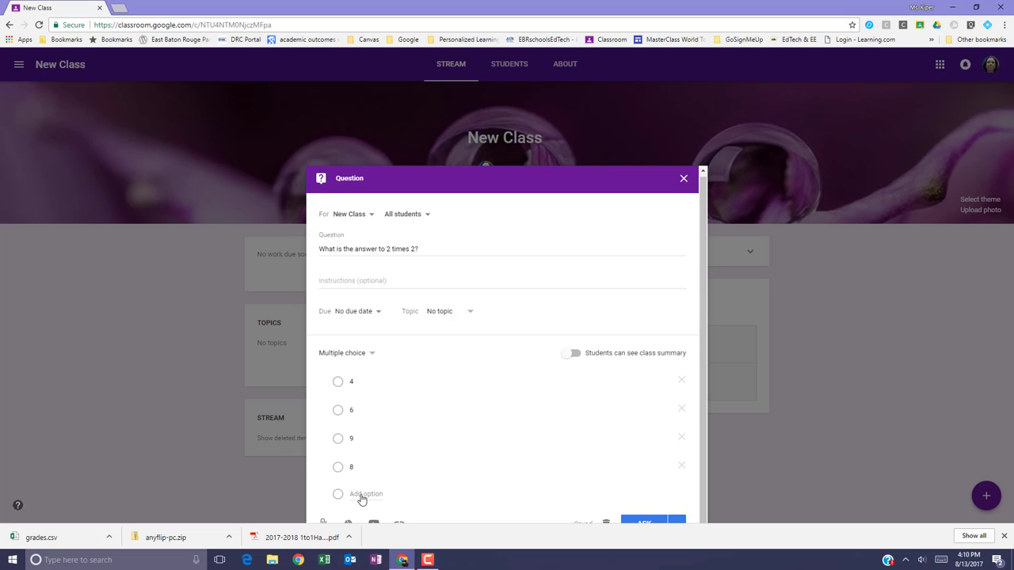
# Add the answer choices and leave 'Students can see class summary' switched off.
pyautogui.click(366, 494)
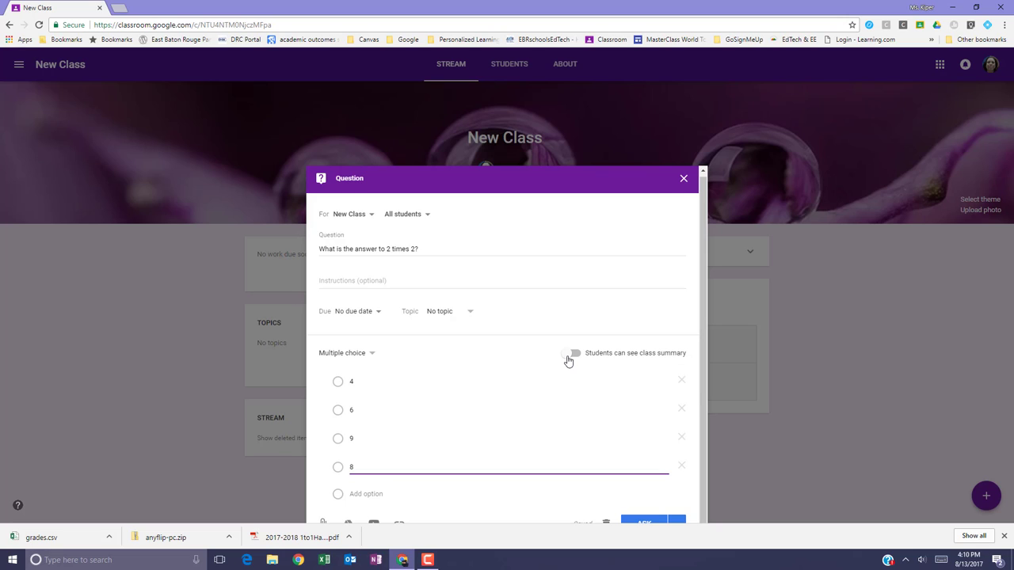
pyautogui.click(572, 352)
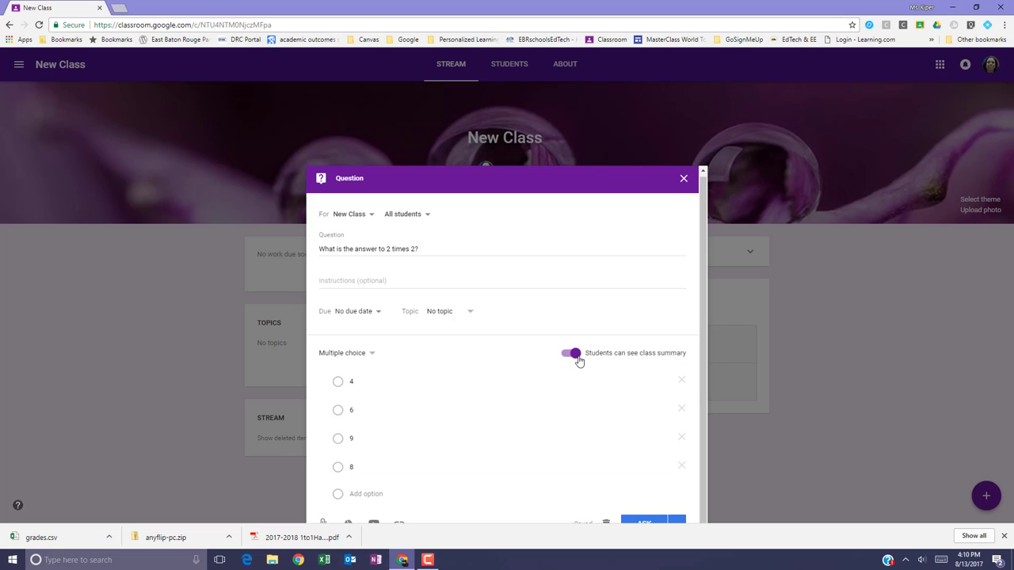
pyautogui.click(570, 352)
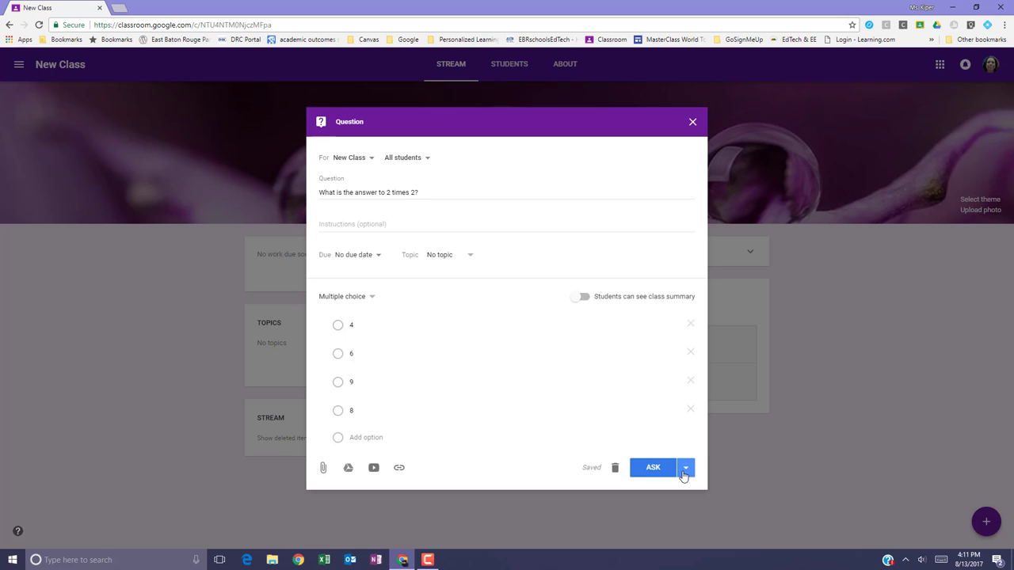
# Set a due date of Aug 15, 11:59 PM and assign the topic 'multiplication facts'.
pyautogui.click(685, 468)
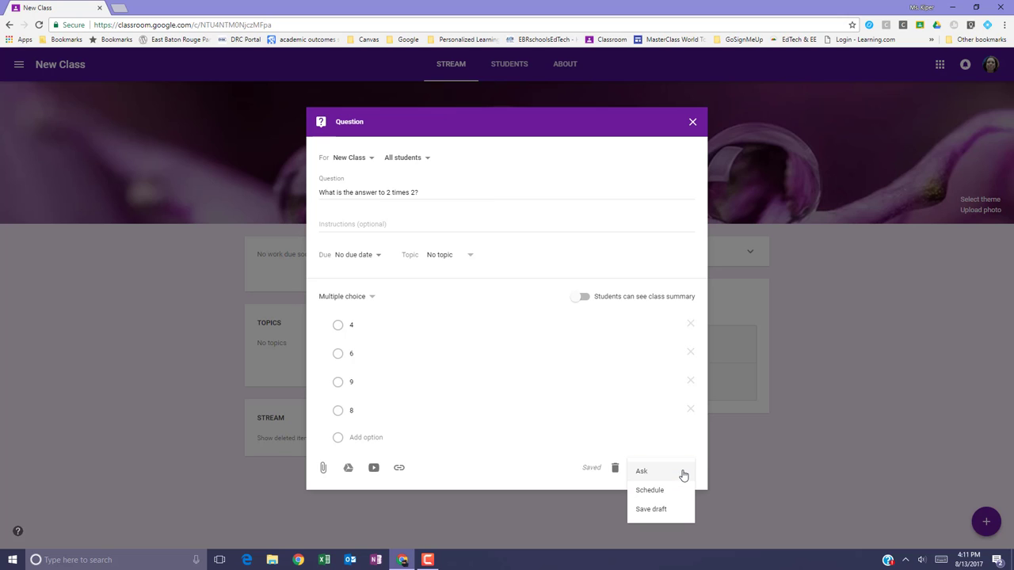
pyautogui.moveTo(650, 490)
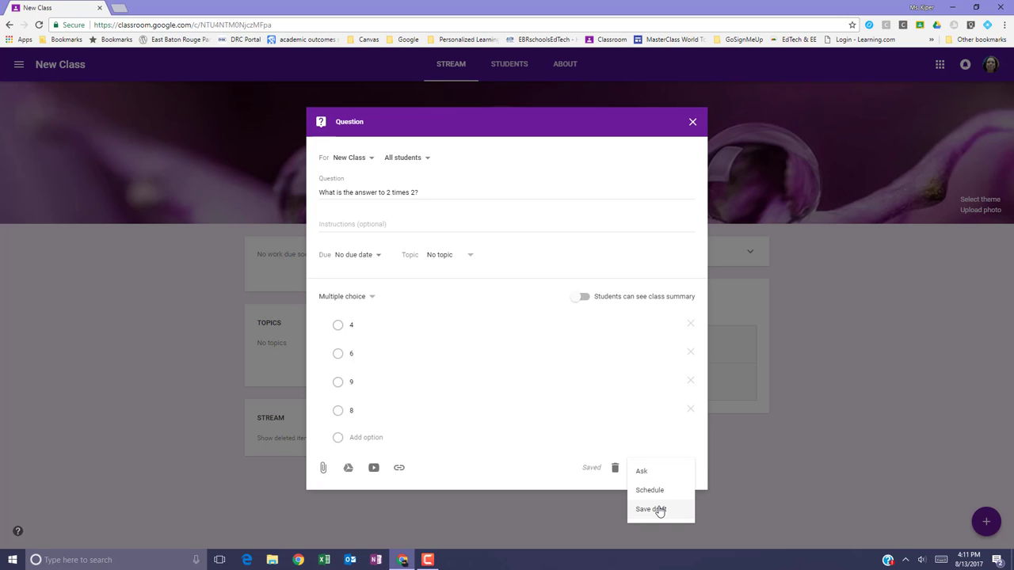
pyautogui.moveTo(389, 266)
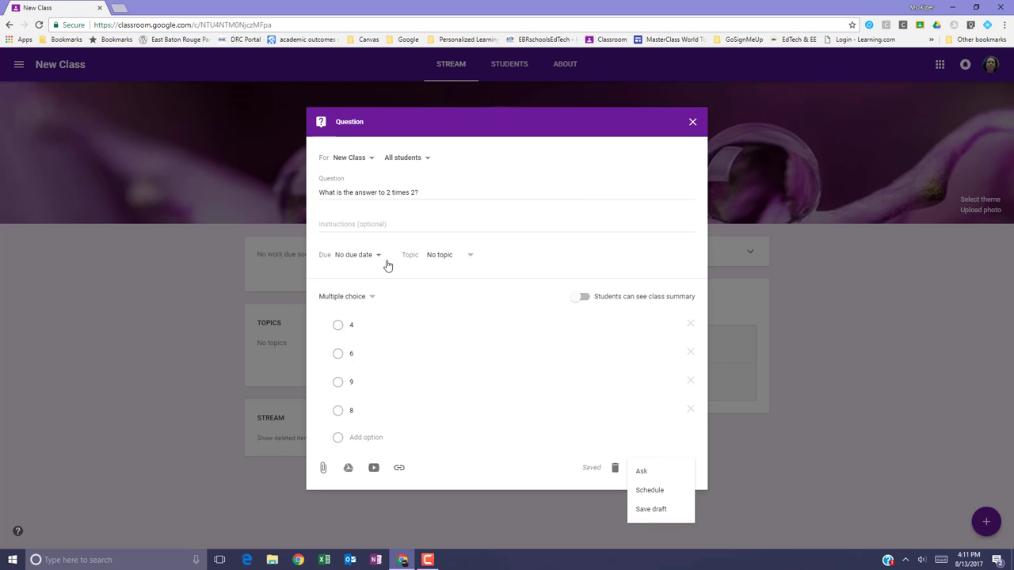
pyautogui.click(354, 254)
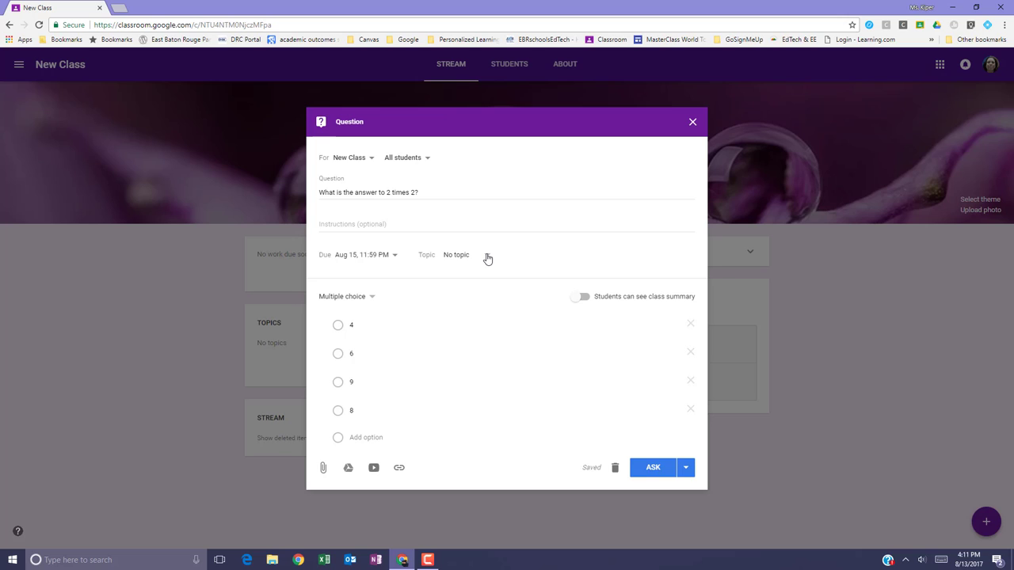
pyautogui.click(456, 254)
pyautogui.write('multiplication facts')
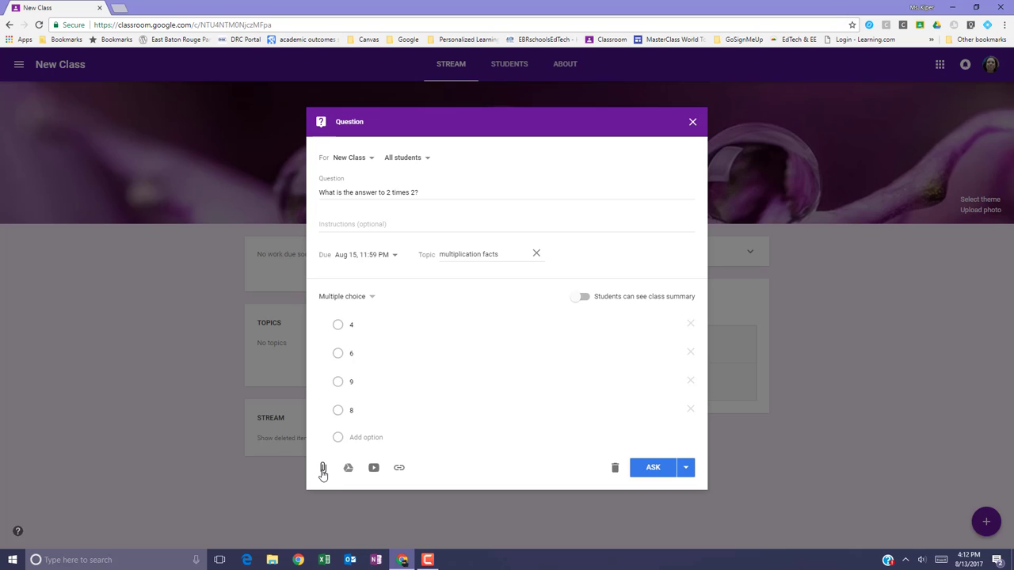
pyautogui.moveTo(348, 469)
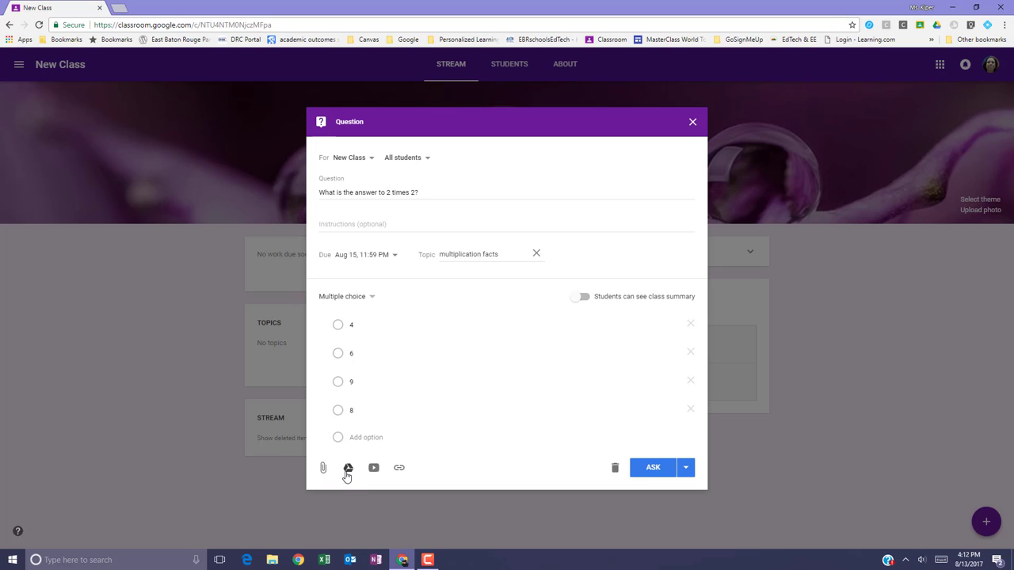
pyautogui.moveTo(374, 467)
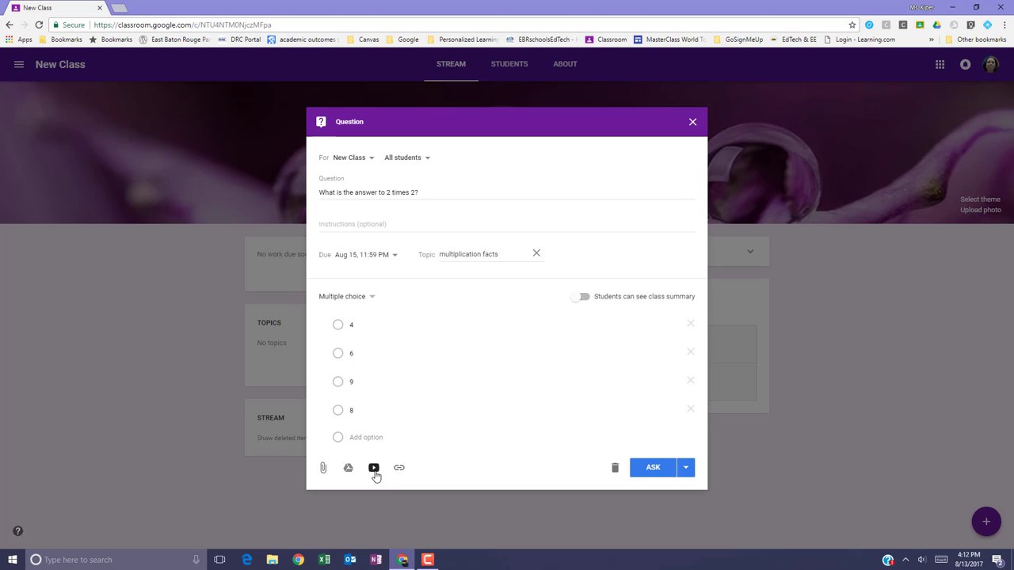
pyautogui.moveTo(374, 467)
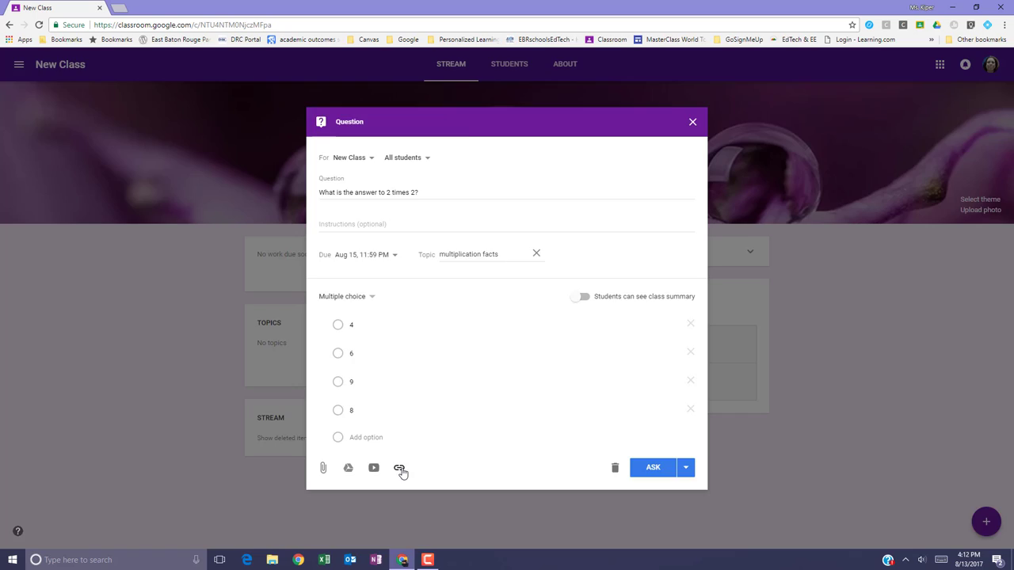
# Post the question with Ask, then reopen it for editing from its three-dot menu.
pyautogui.click(653, 467)
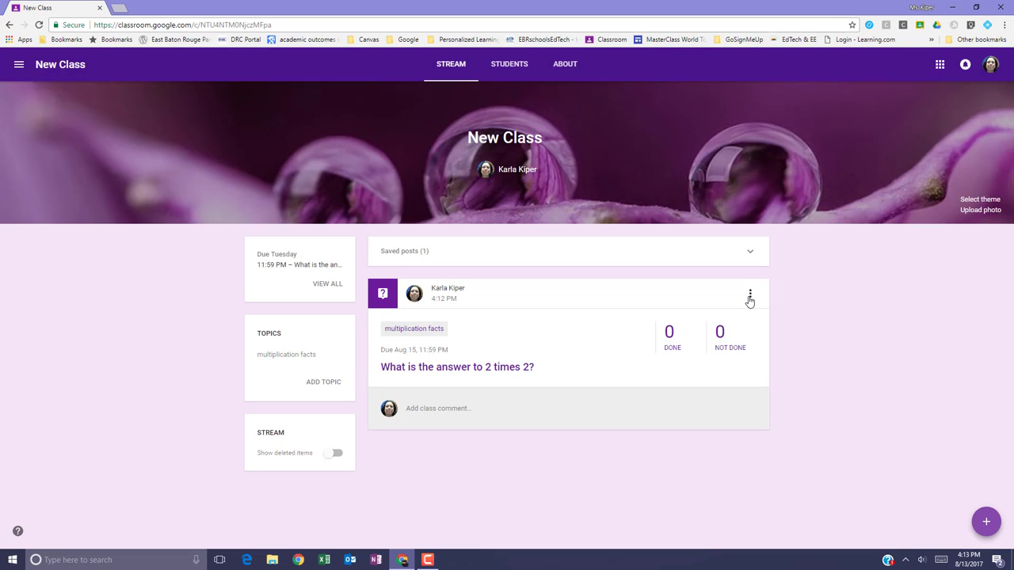
pyautogui.moveTo(751, 301)
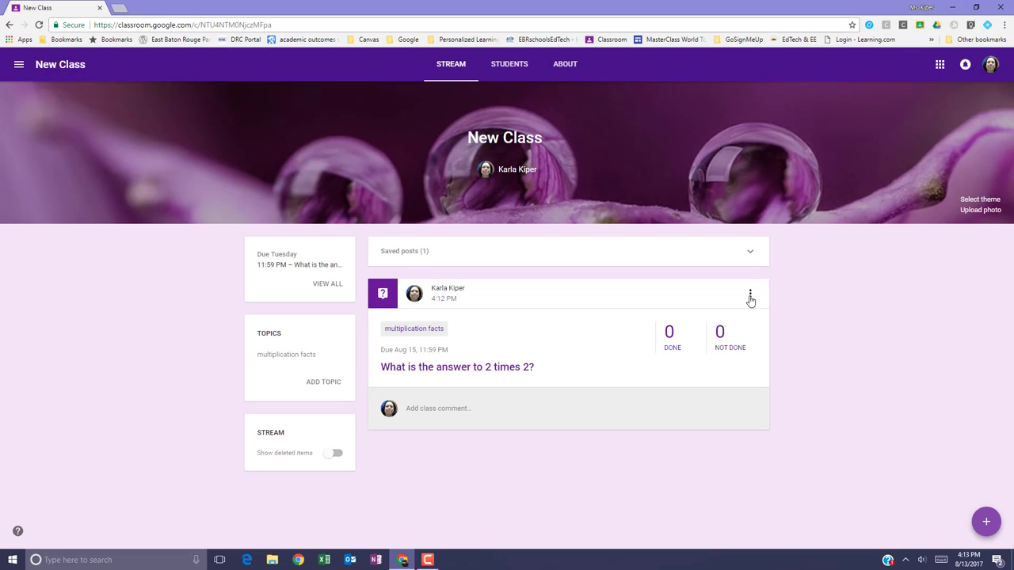
pyautogui.click(749, 293)
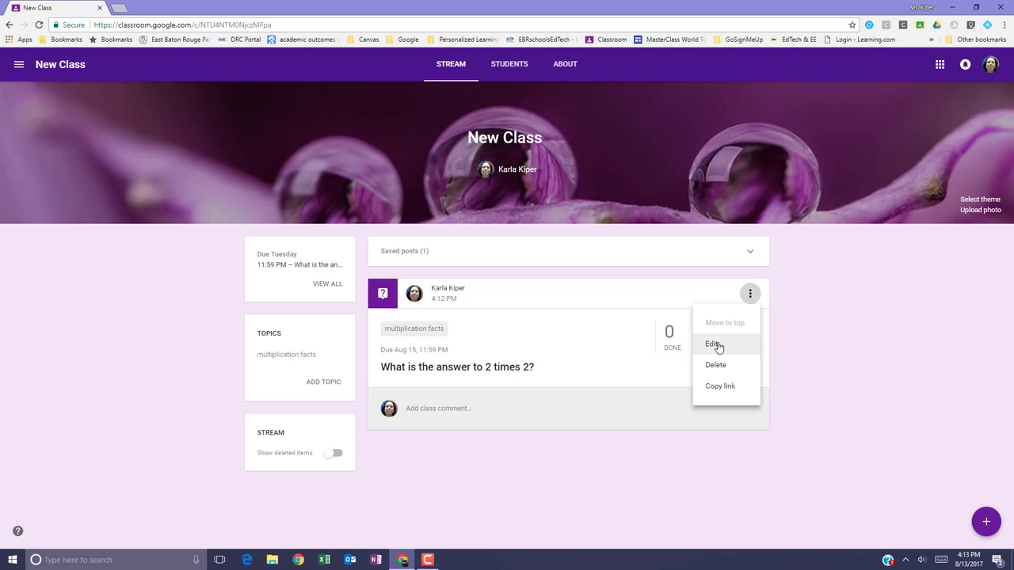
pyautogui.click(713, 342)
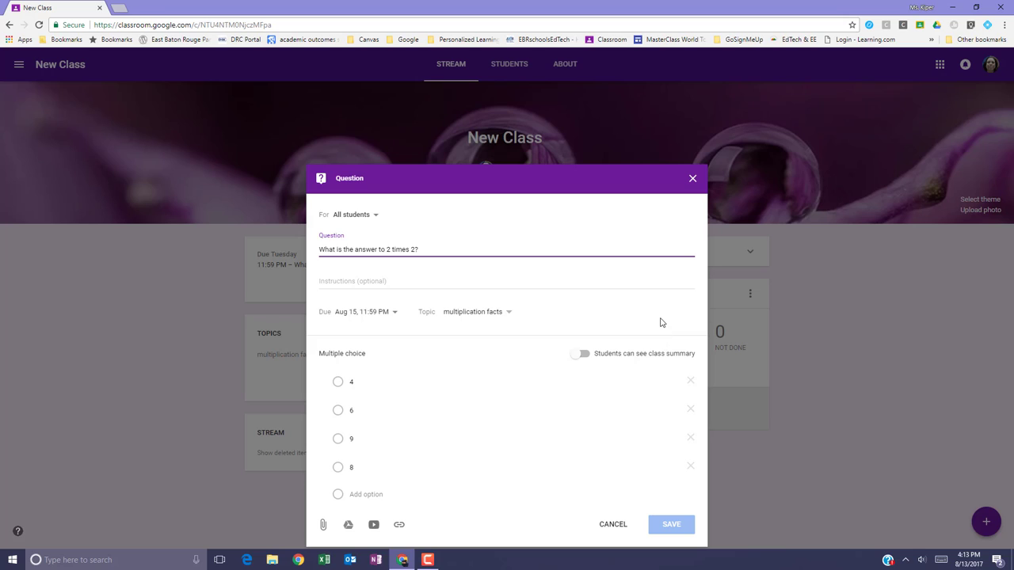
# Change the final 2 to 4 so it reads '2 times 4?' and save the question.
pyautogui.click(418, 249)
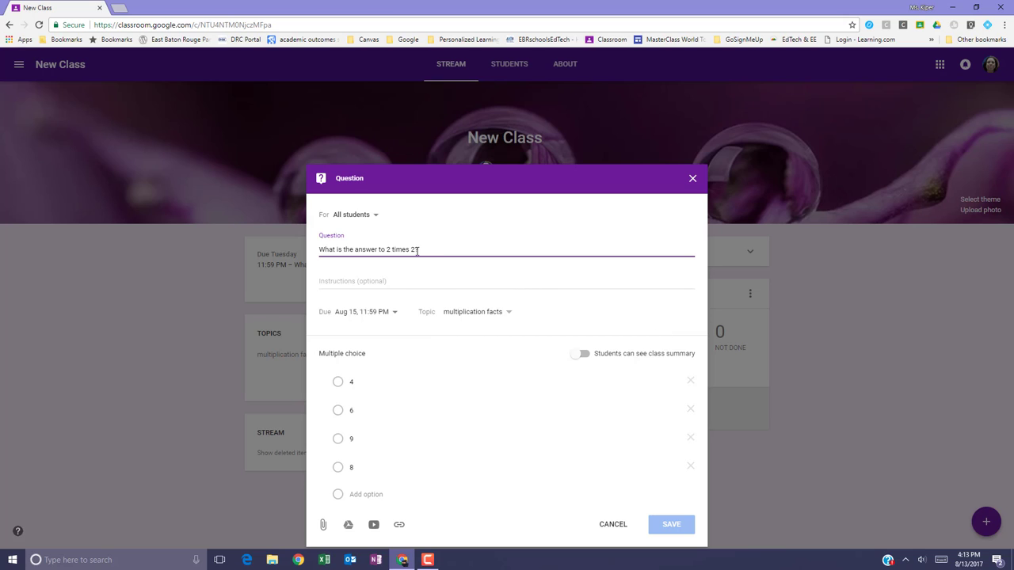
pyautogui.press('backspace')
pyautogui.write('4')
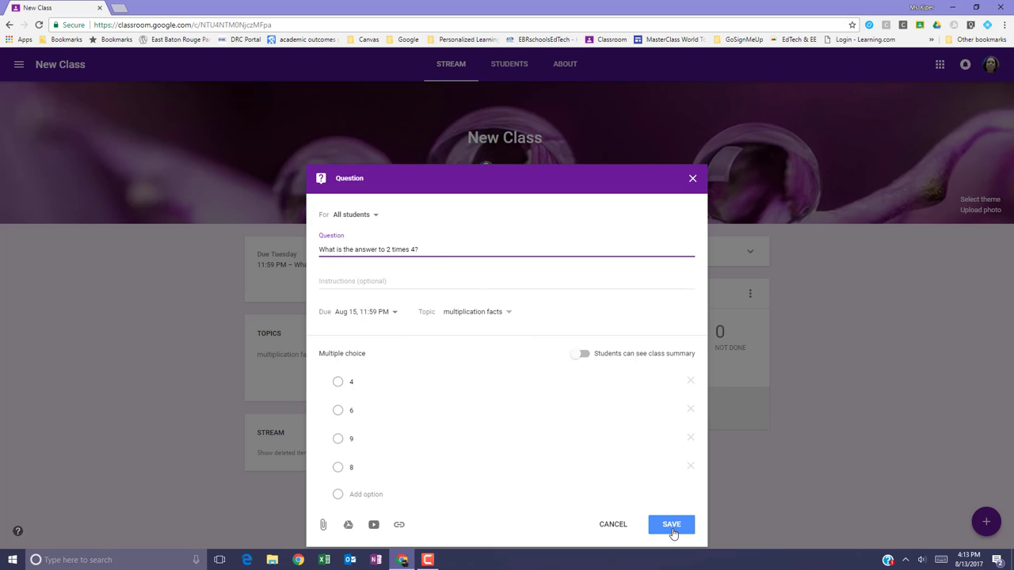
pyautogui.click(672, 523)
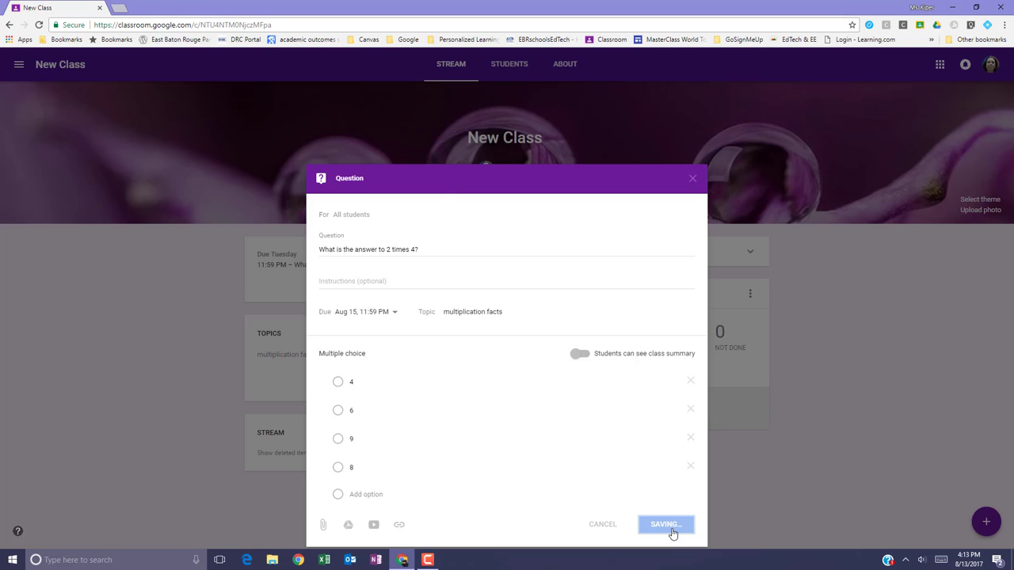
pyautogui.click(665, 523)
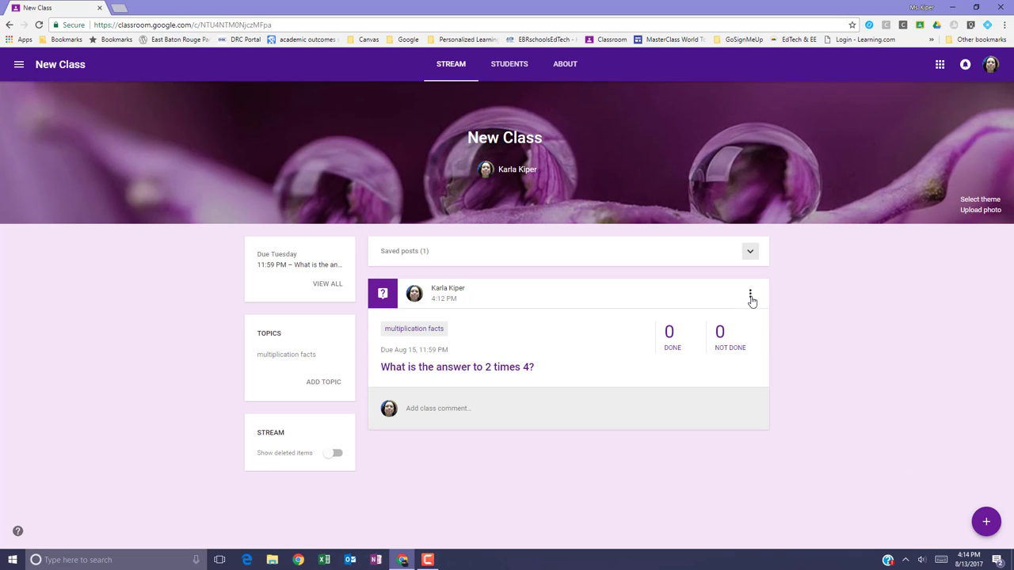
# Choose Delete from the post's three-dot menu to bring up the 'Delete question?' confirmation.
pyautogui.click(749, 293)
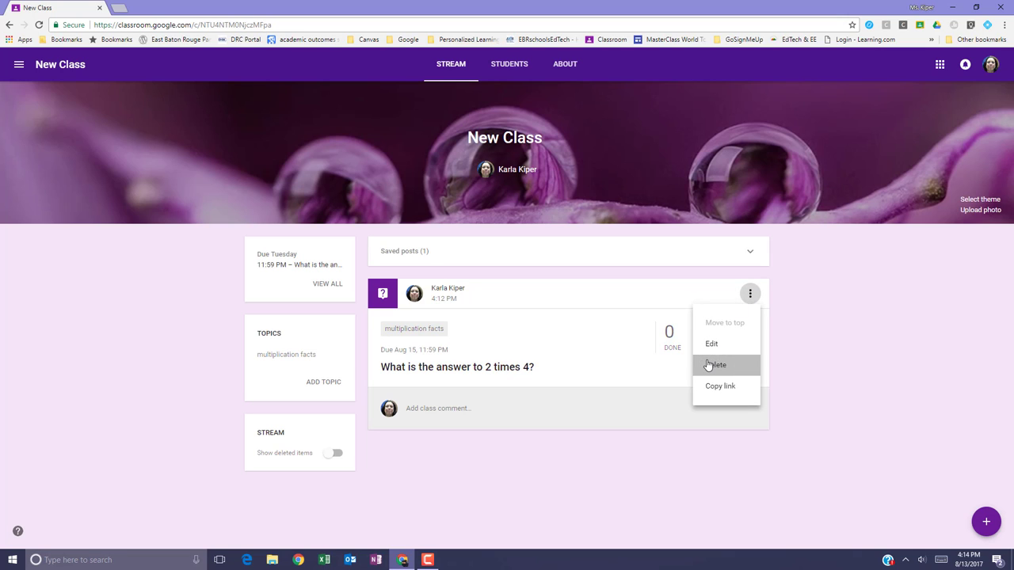
pyautogui.click(714, 365)
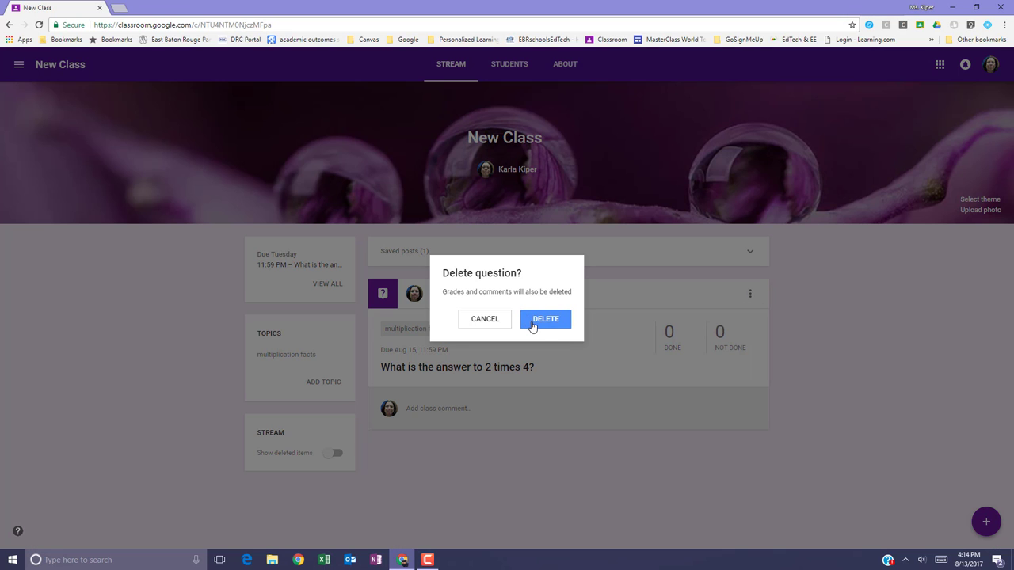